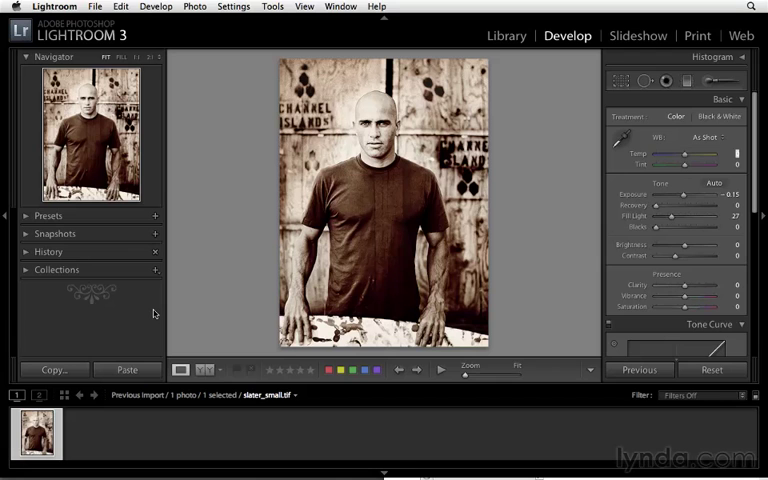
pyautogui.moveTo(140, 32)
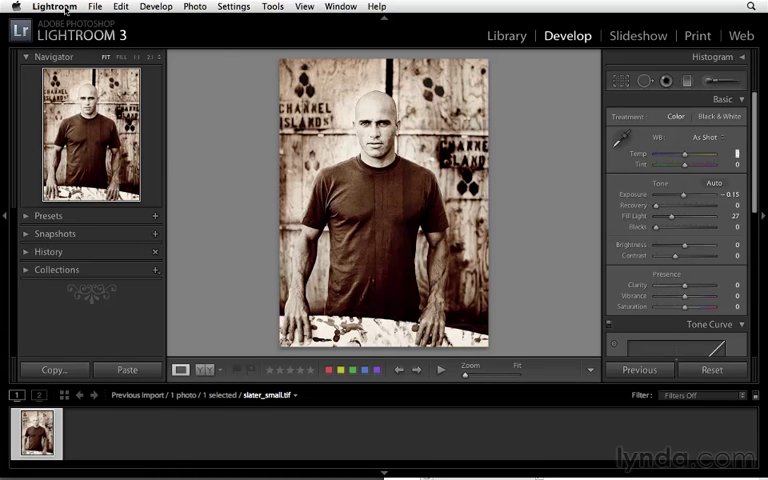
# - Bring up the Identity Plate Editor from the Lightroom menu
pyautogui.click(56, 4)
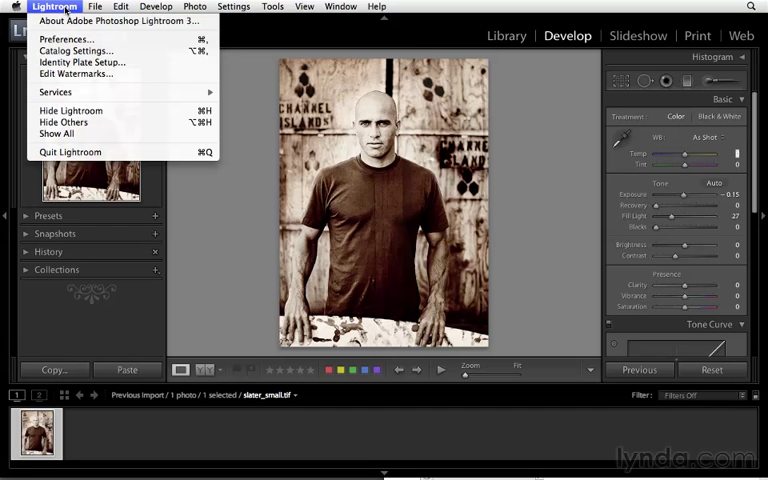
pyautogui.moveTo(96, 62)
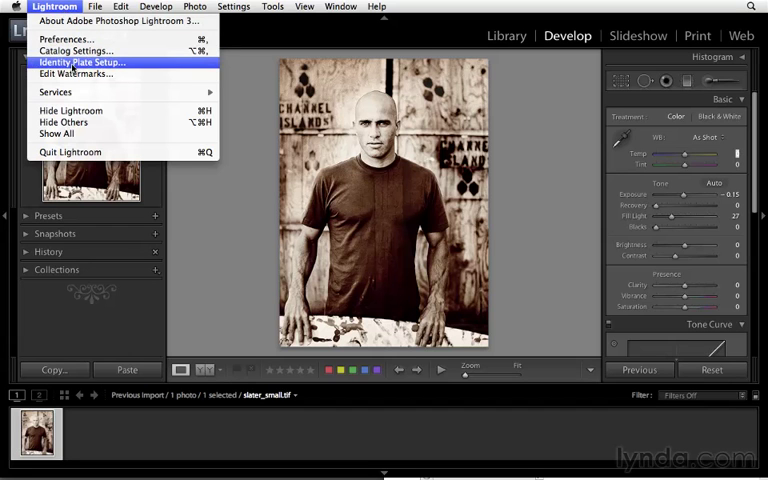
pyautogui.click(88, 64)
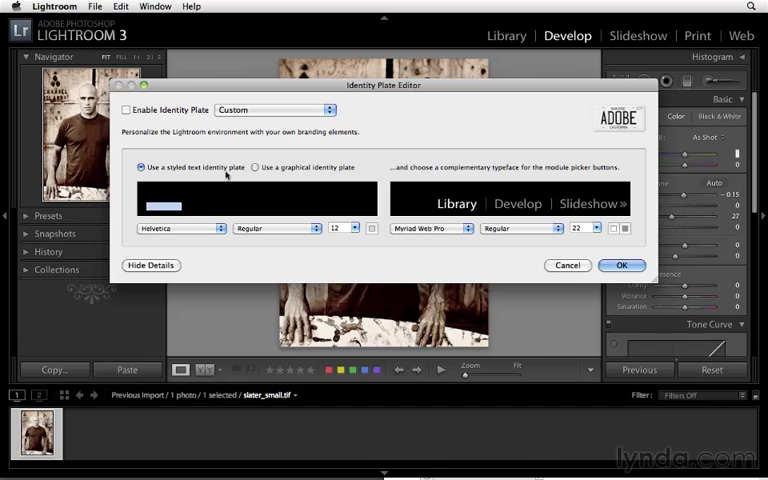
# - Enter 'CHRIS ORWIG PHOTOGRAPHY' as the plate text, enlarge it, and colour PHOTOGRAPHY orange
pyautogui.write('CHRIS ORWIG PHOTOGRAPHY')
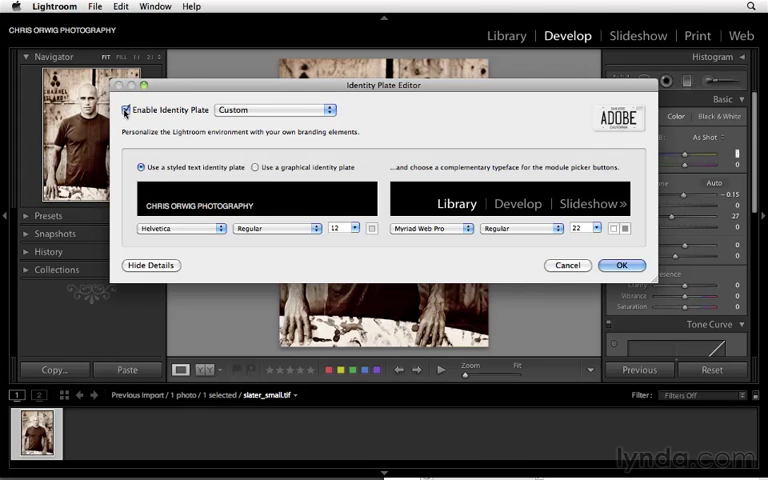
pyautogui.click(250, 200)
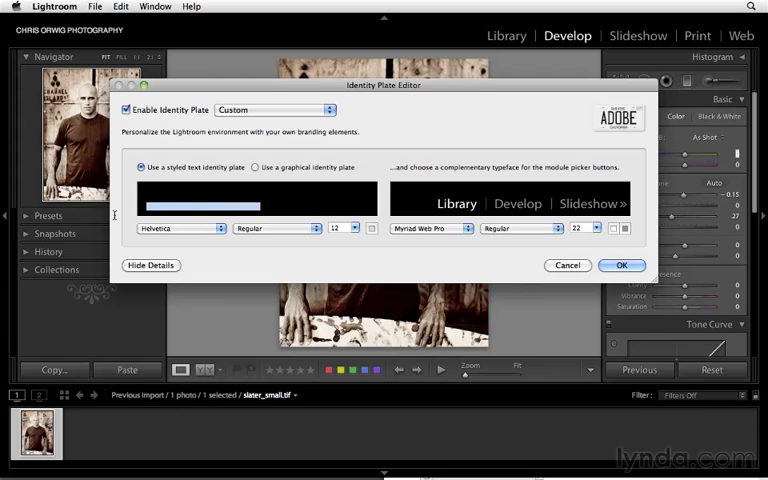
pyautogui.click(352, 228)
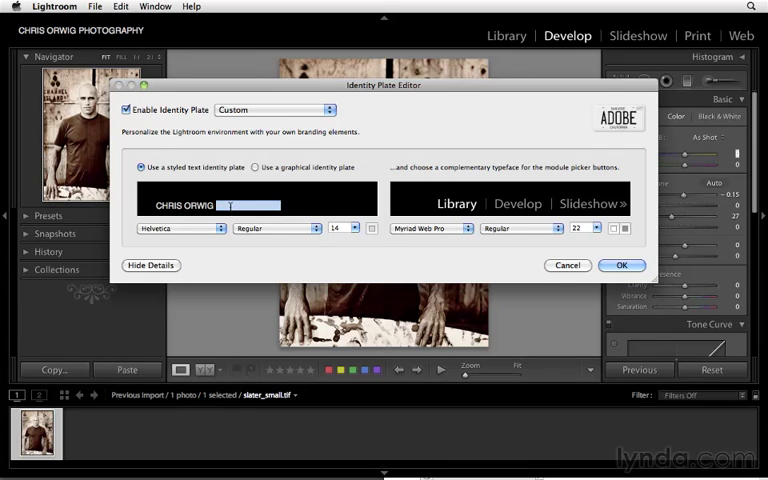
pyautogui.click(372, 228)
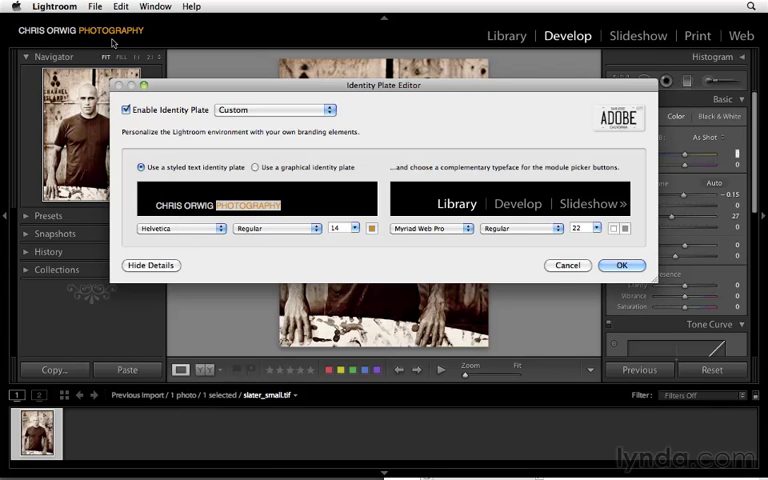
pyautogui.moveTo(264, 112)
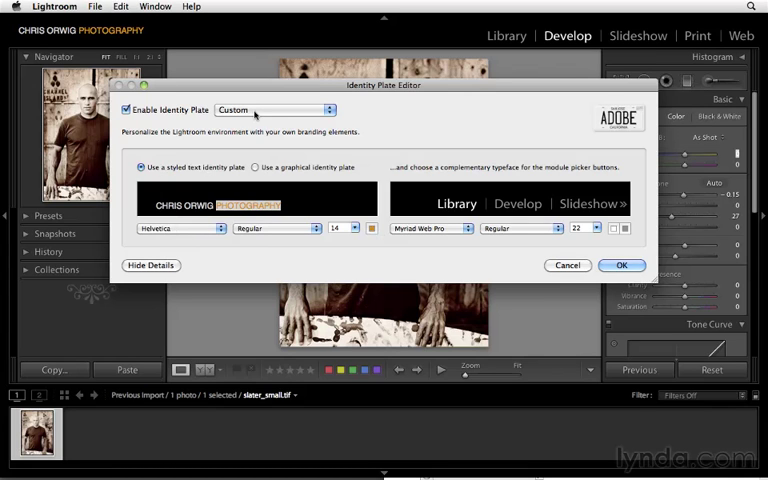
# - Save the custom identity plate as a preset named CO
pyautogui.click(284, 110)
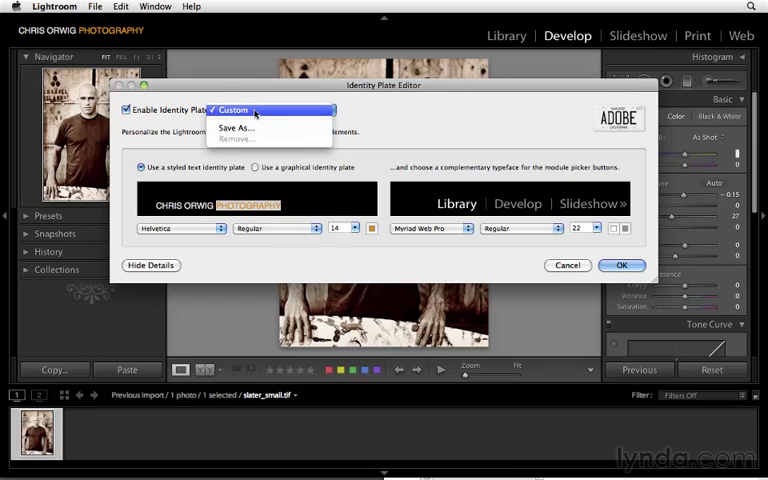
pyautogui.moveTo(252, 128)
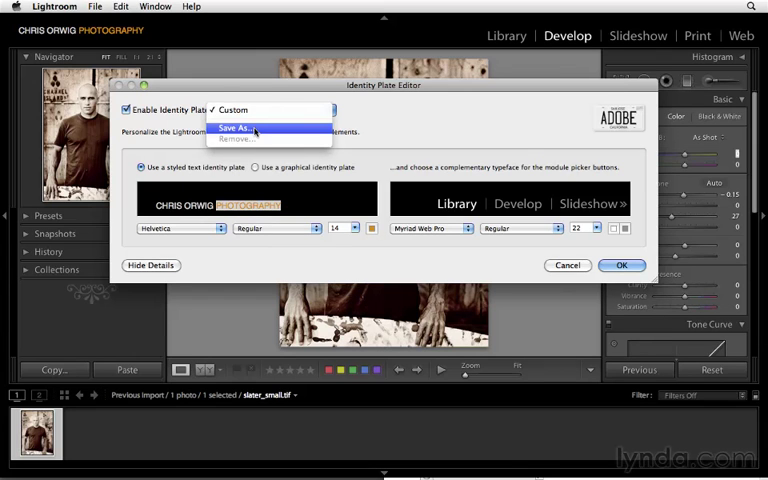
pyautogui.click(244, 128)
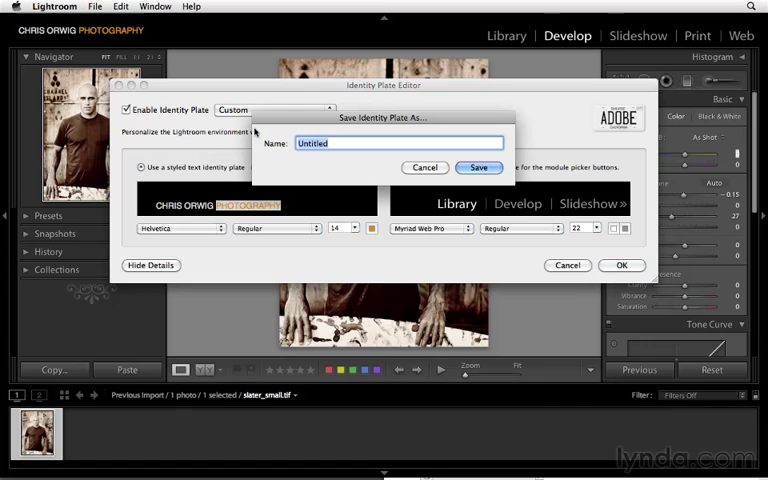
pyautogui.write('CO')
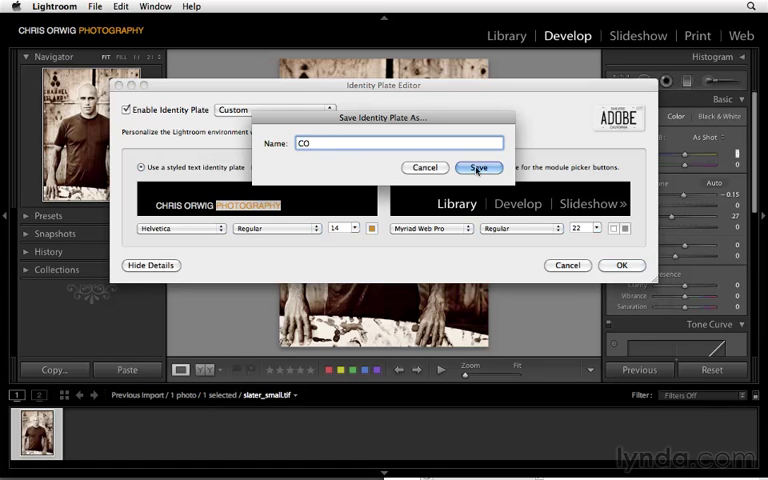
pyautogui.click(476, 168)
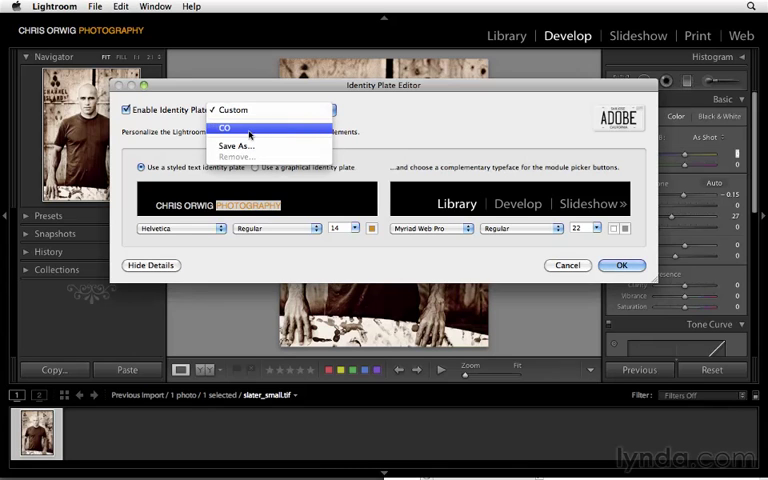
pyautogui.moveTo(256, 132)
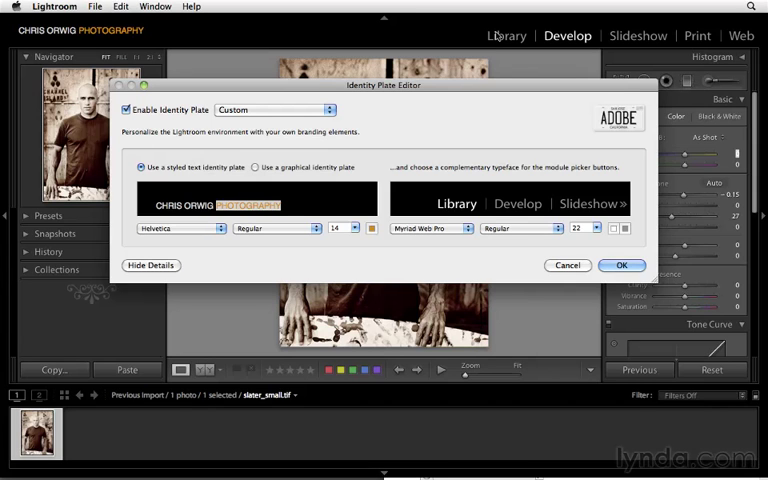
# - Reduce the module picker font size so all five module names fit
pyautogui.click(596, 228)
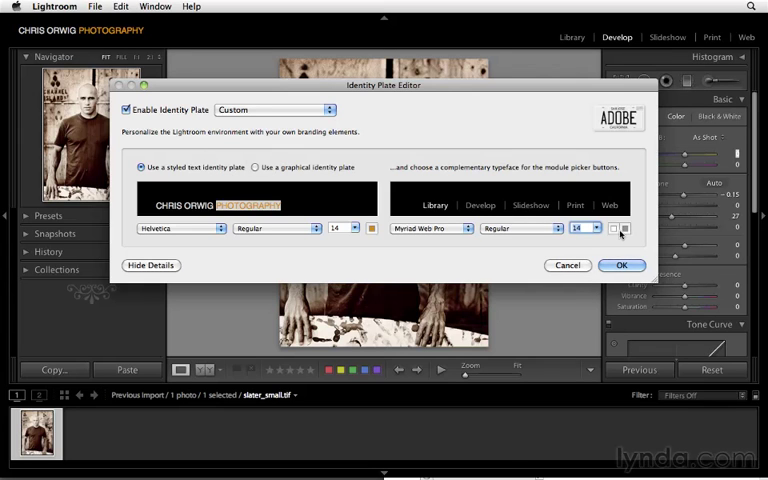
pyautogui.moveTo(624, 224)
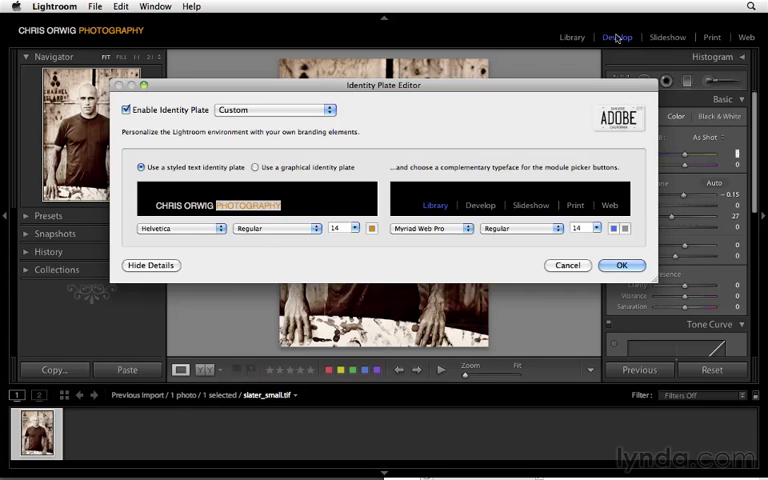
pyautogui.moveTo(468, 240)
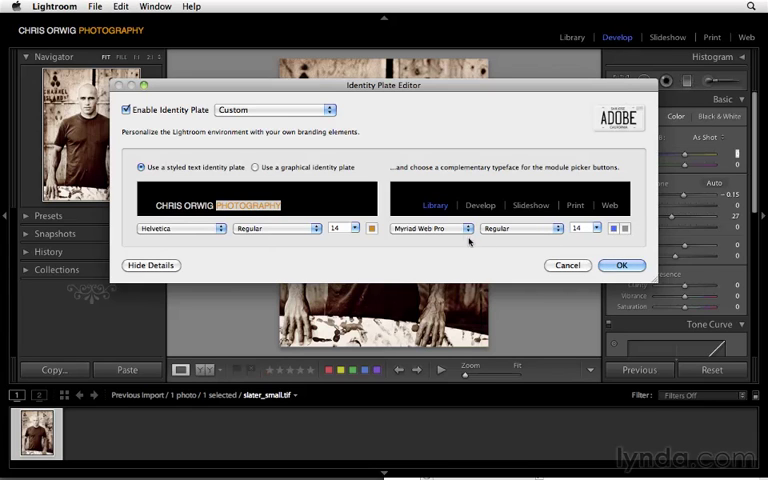